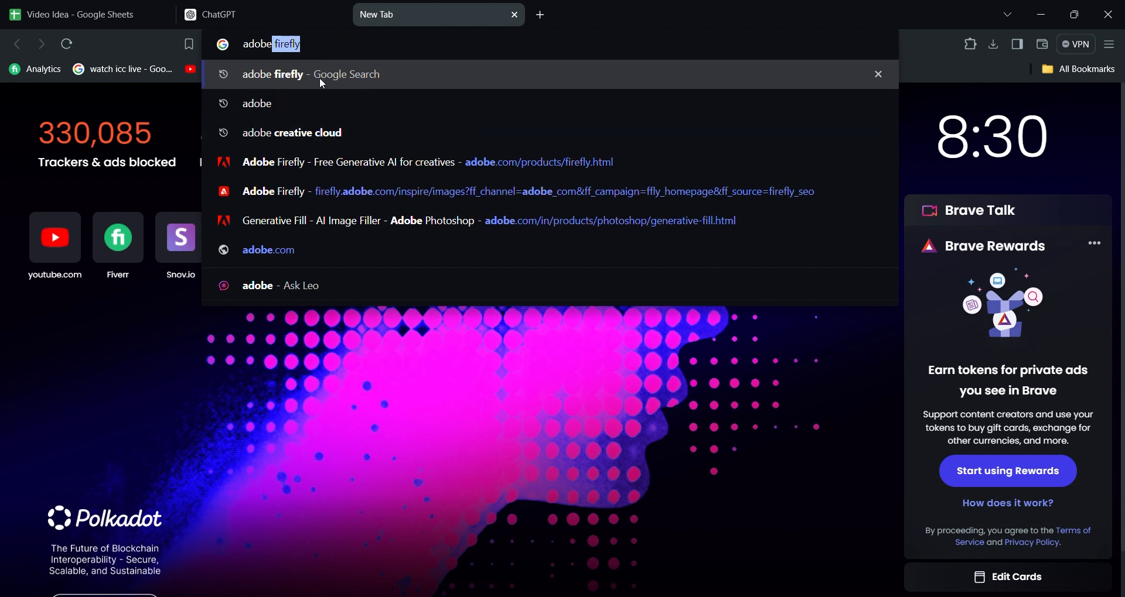
Open the Adobe Firefly product page from the search suggestion and choose the India site.
click(354, 162)
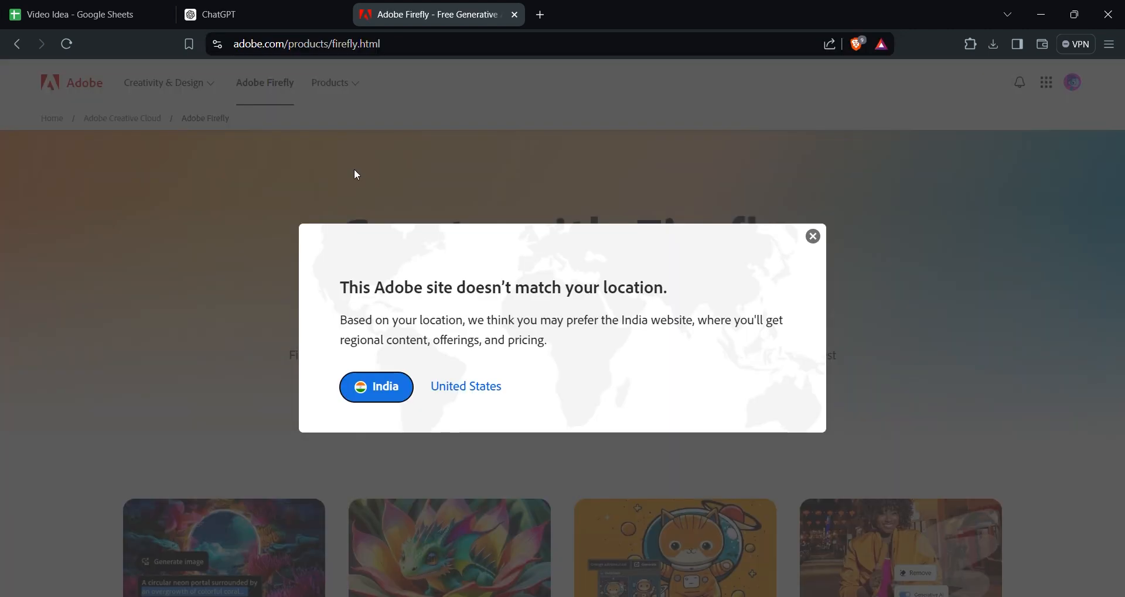
click(376, 386)
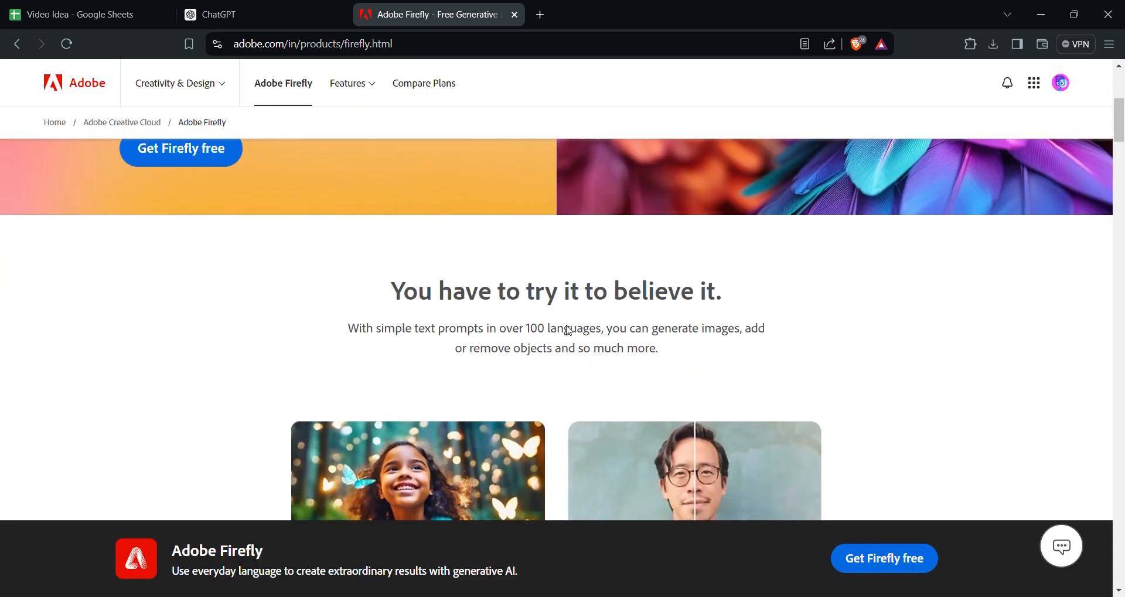
scroll(up, 3)
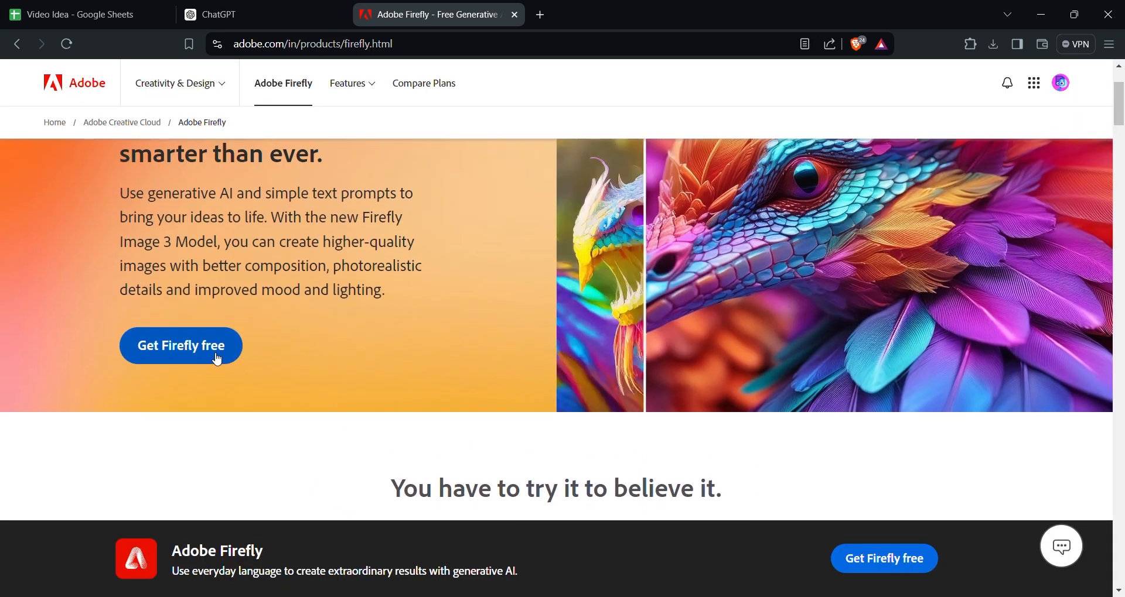
Start Firefly free, enter 'Beautiful c', and scroll home to the Generative fill card.
click(181, 345)
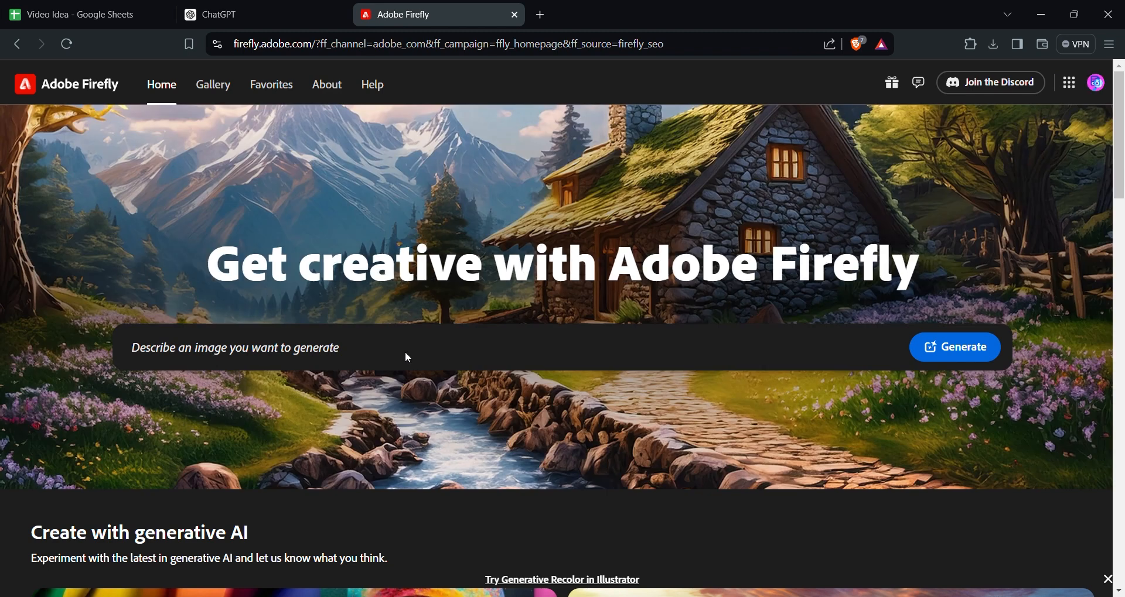
text(Beautiful c)
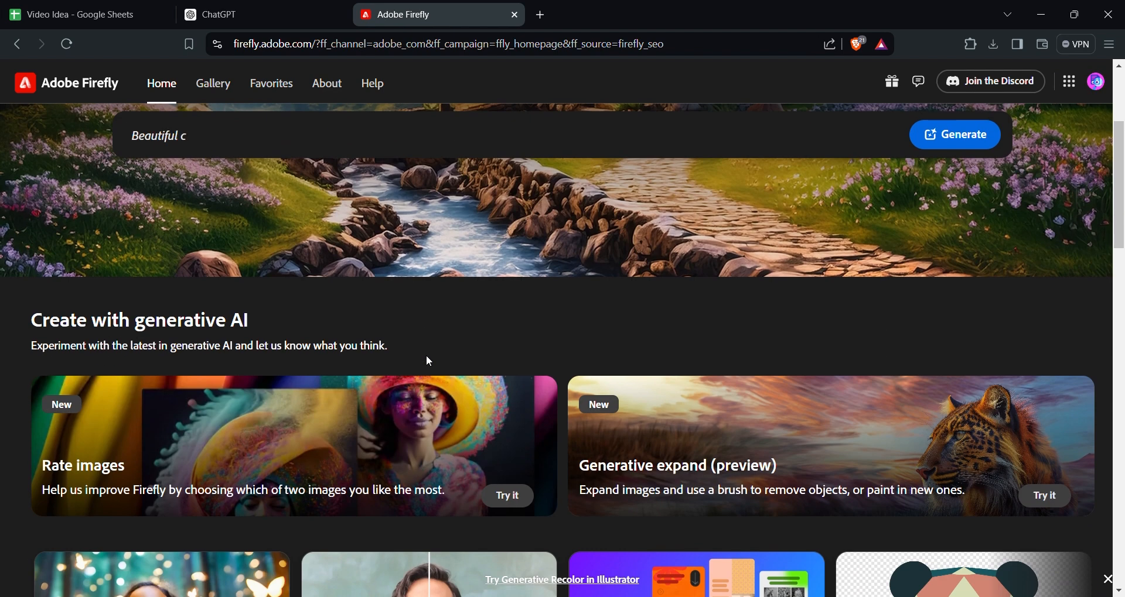
scroll(down, 3)
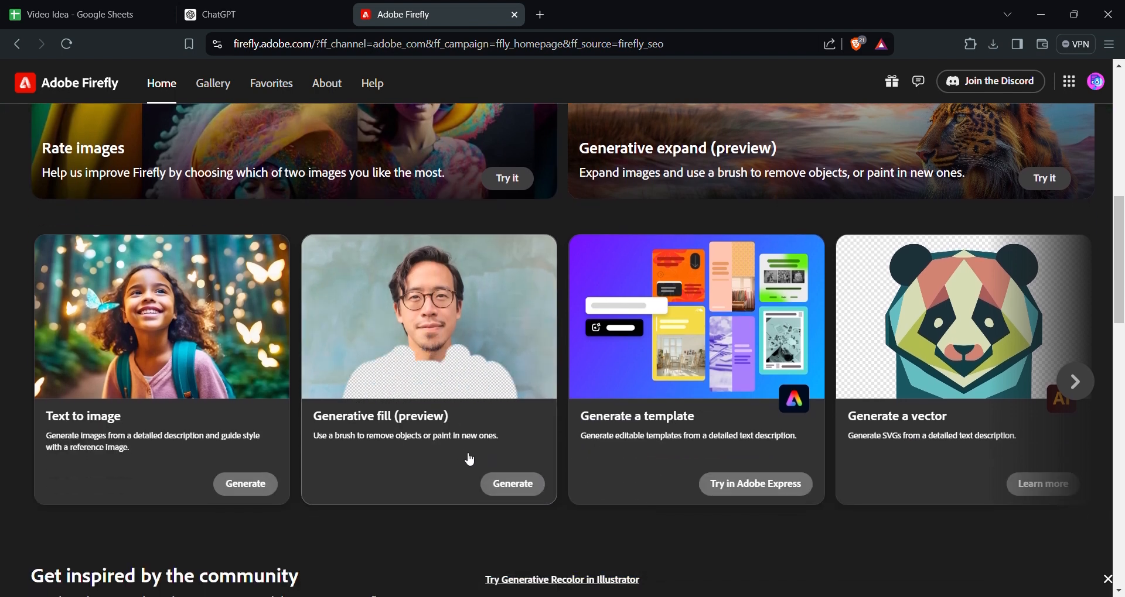
scroll(down, 3)
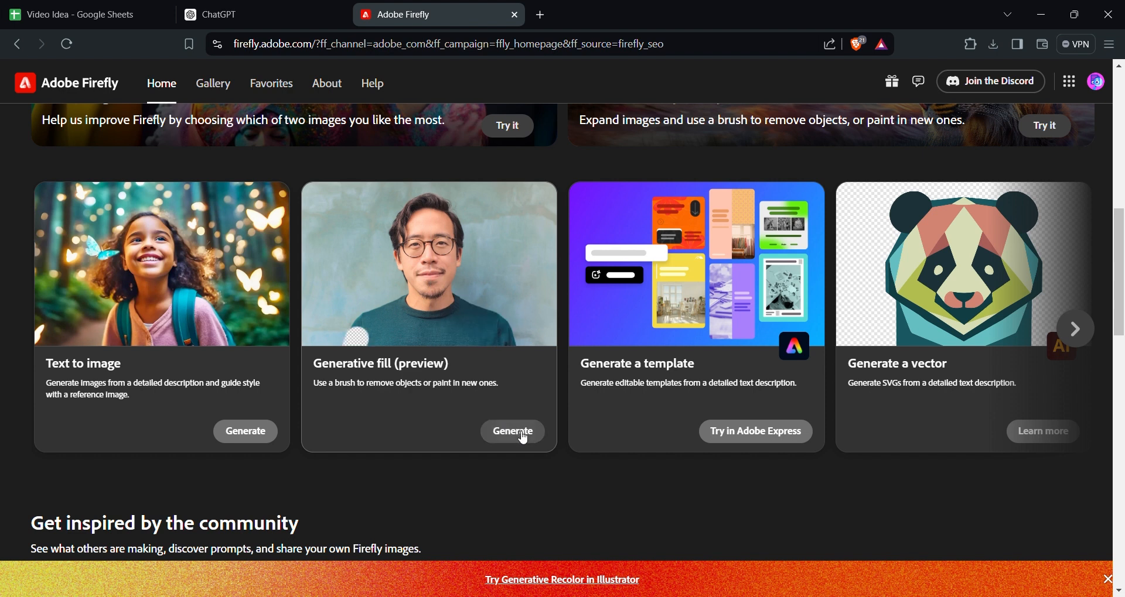
Launch Generative fill (preview) from its card to reach the image upload page.
click(512, 431)
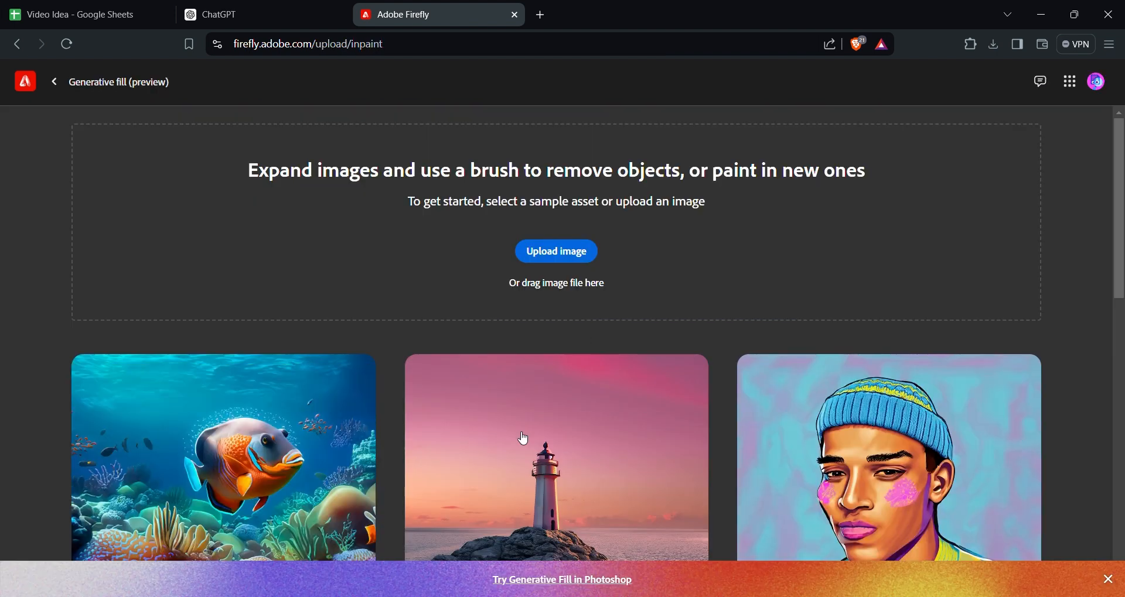
scroll(down, 3)
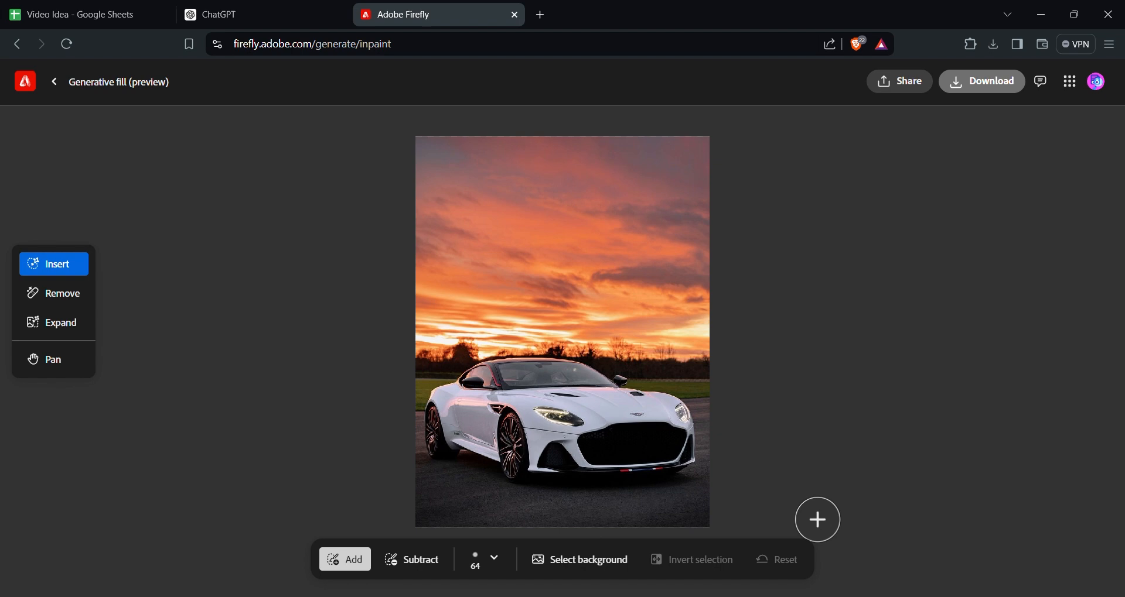
mouse_move(61, 323)
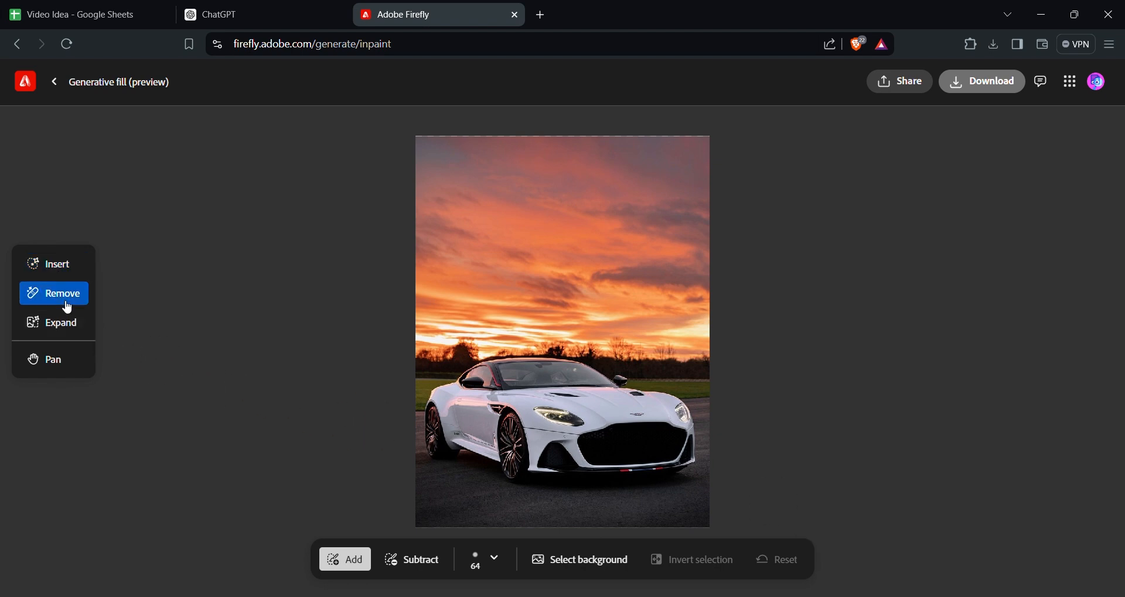
mouse_move(572, 534)
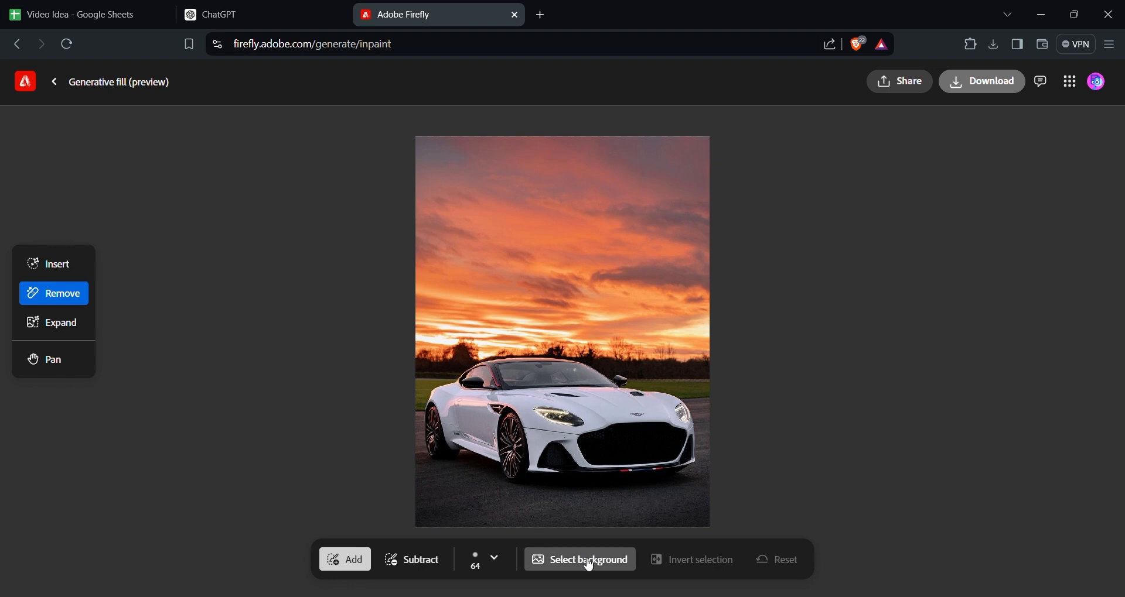
Remove the sunset background from the white car and download the transparent image.
click(587, 559)
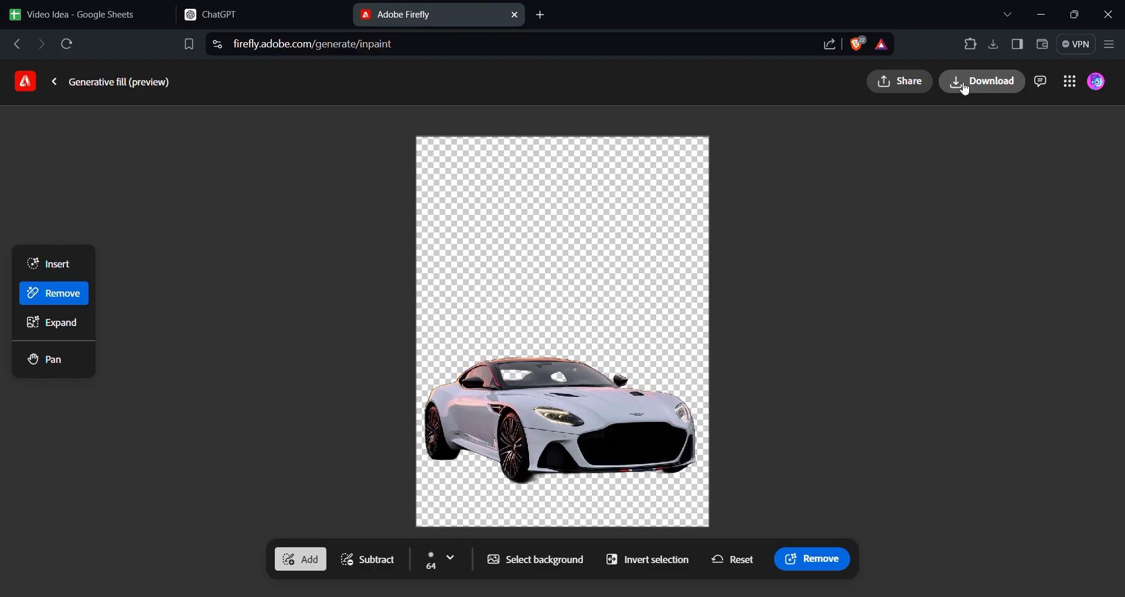
mouse_move(1016, 189)
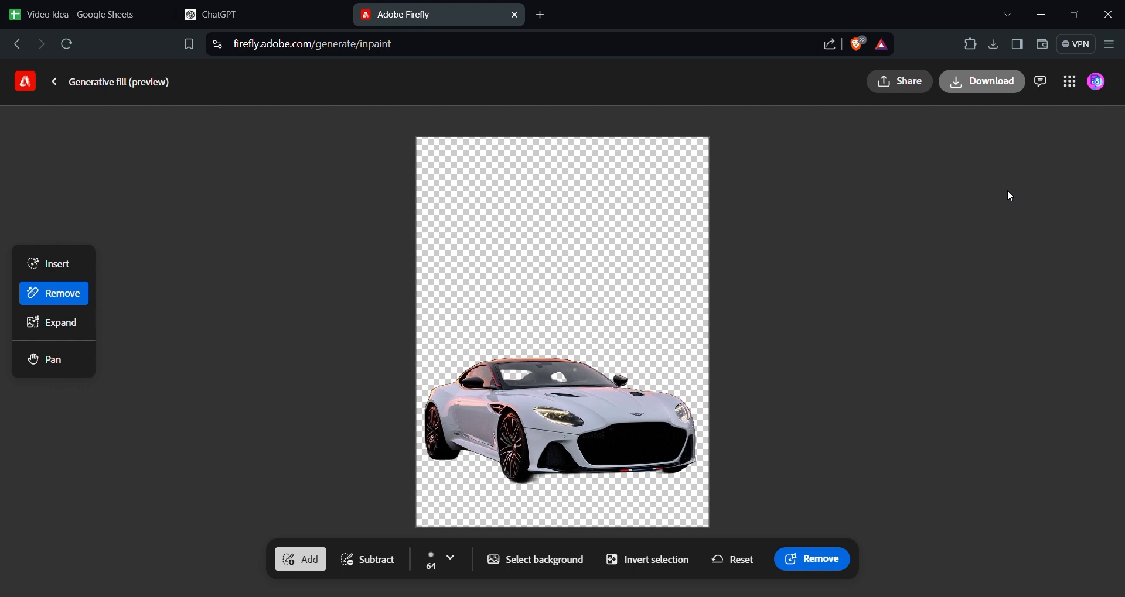
click(990, 81)
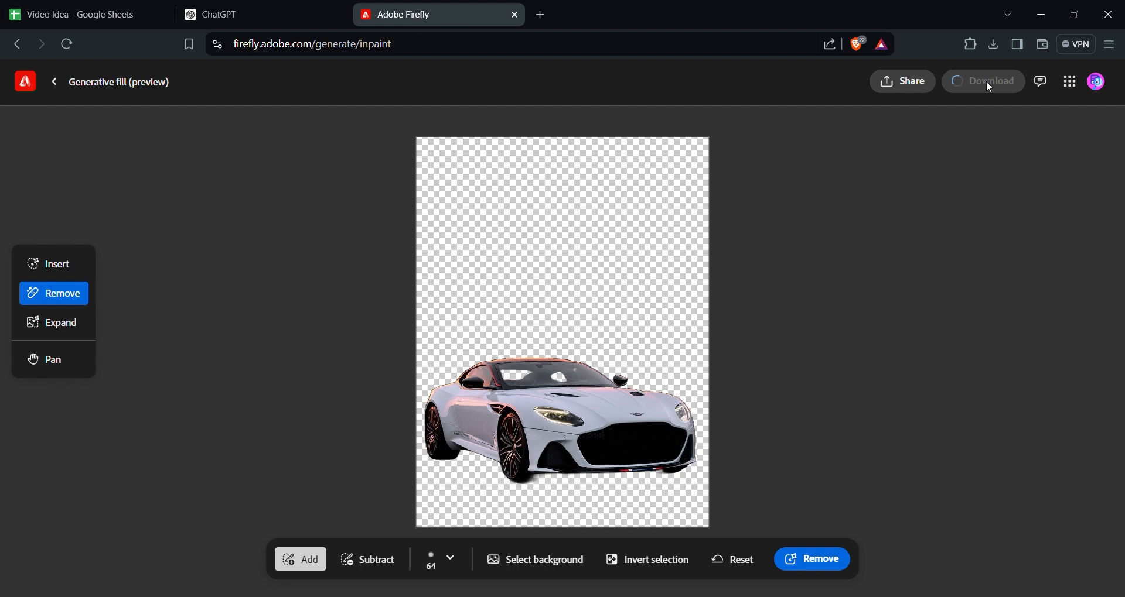
click(991, 81)
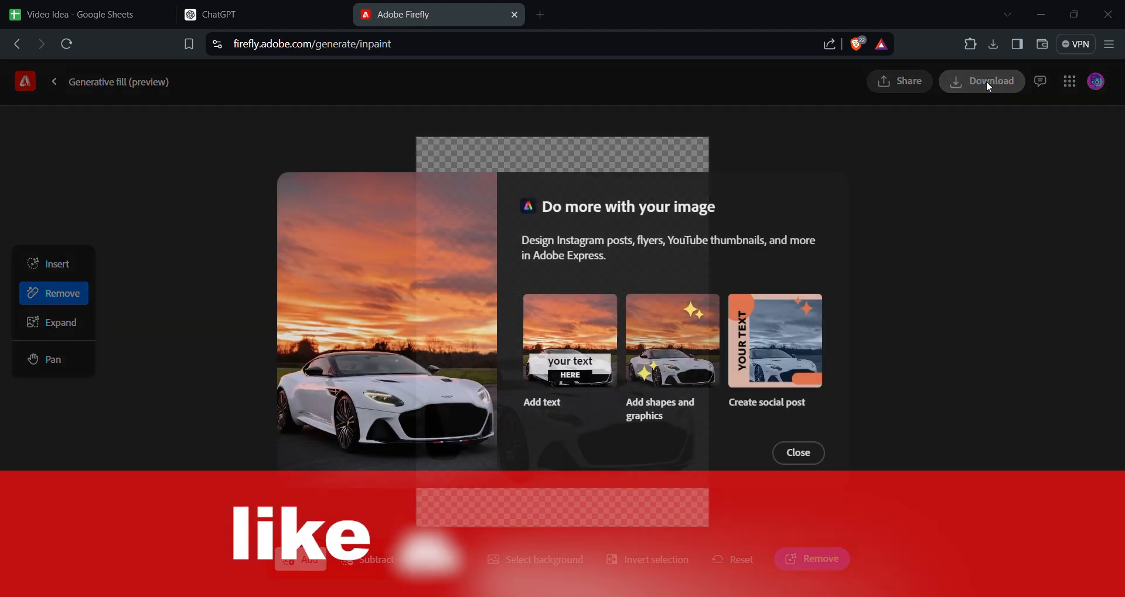